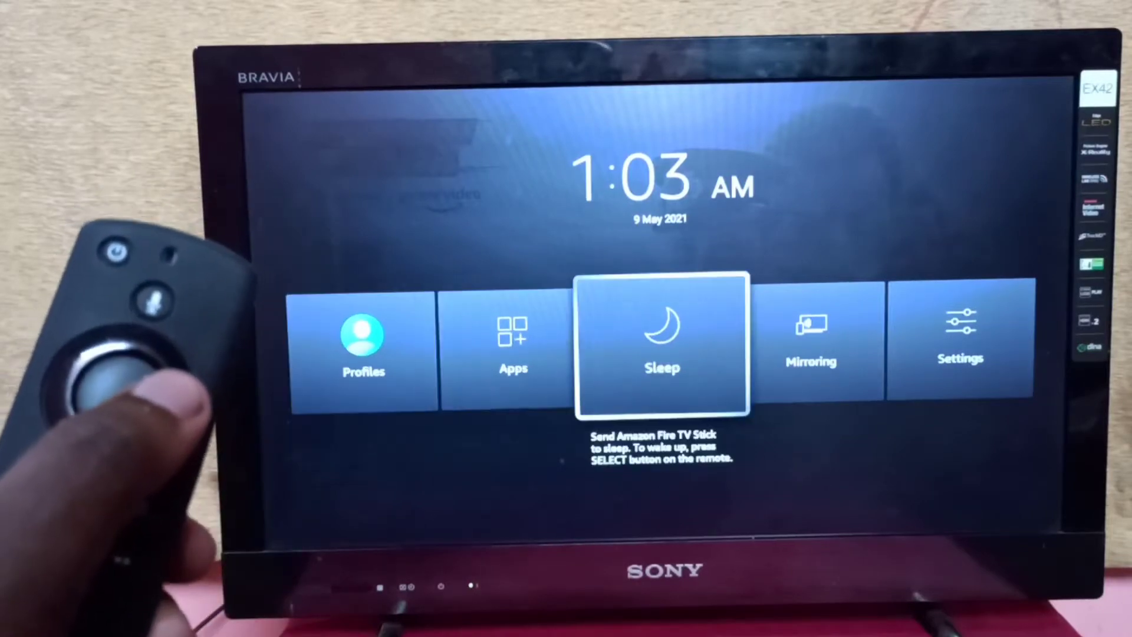
# Step: Select Sleep in the quick-actions menu to turn the TV screen black
pyautogui.click(662, 345)
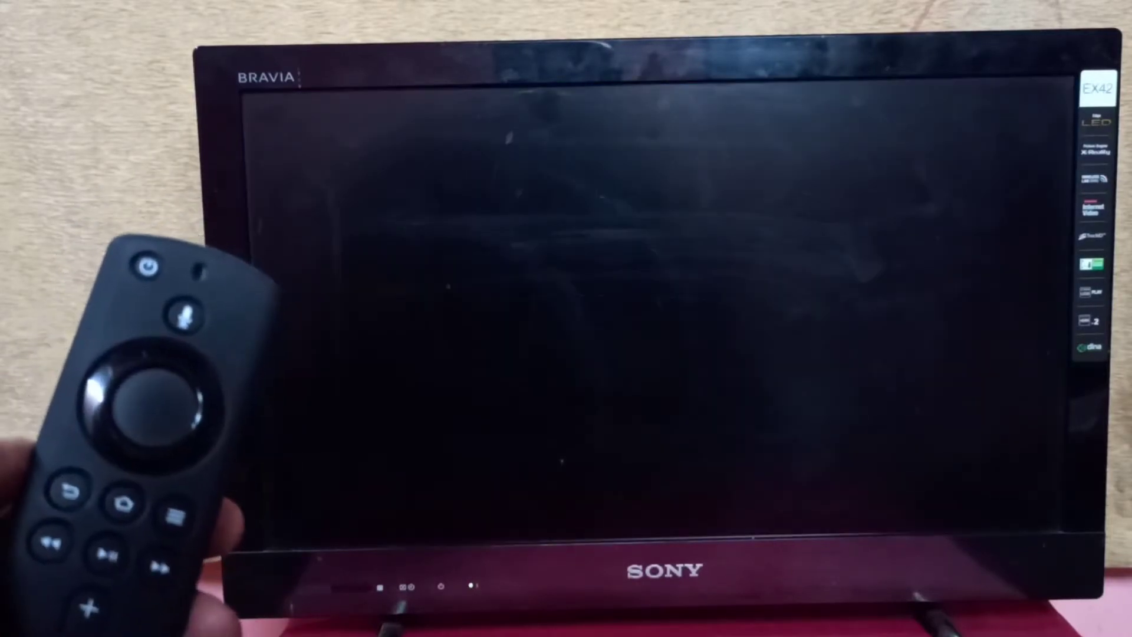